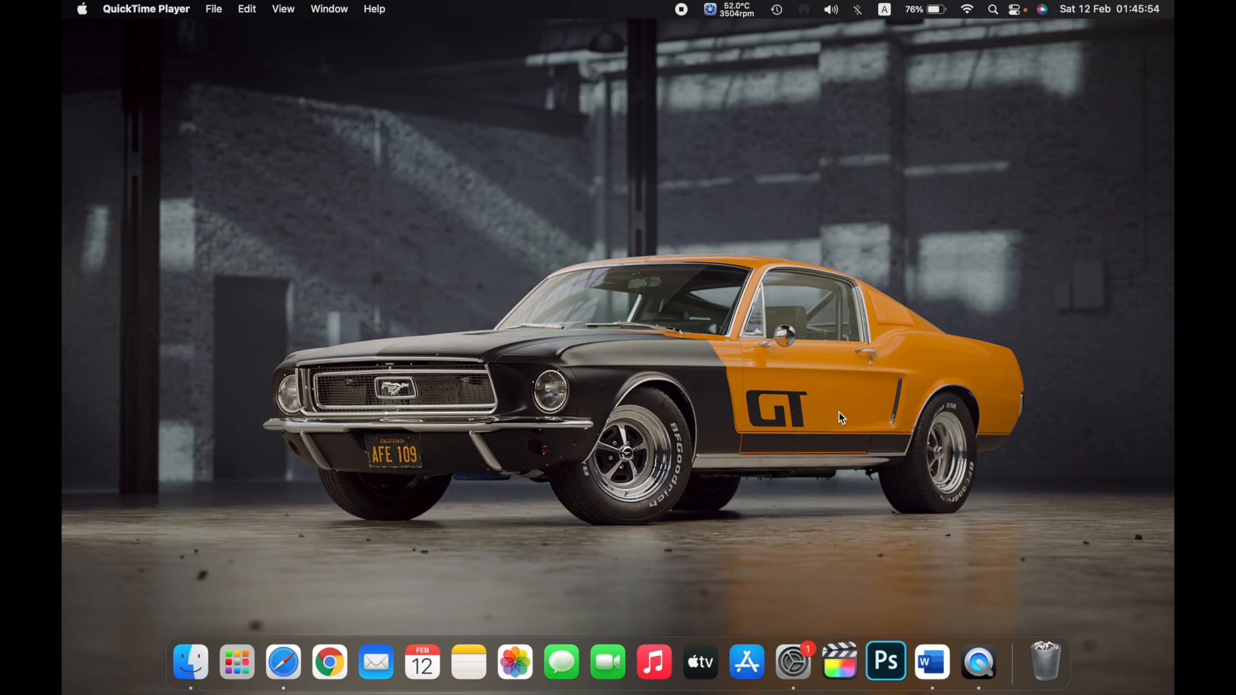
mouse_move(502, 302)
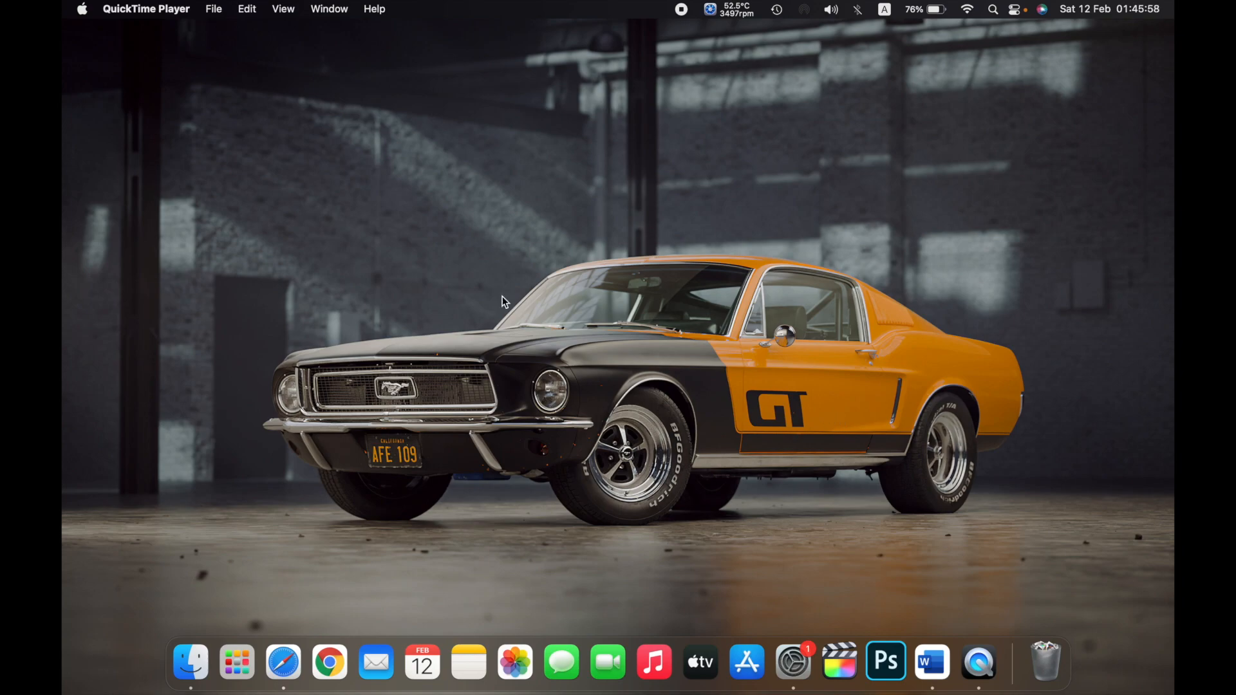
Step: Show the About This Mac overview with macOS Monterey 12.2 from the Apple menu
click(82, 8)
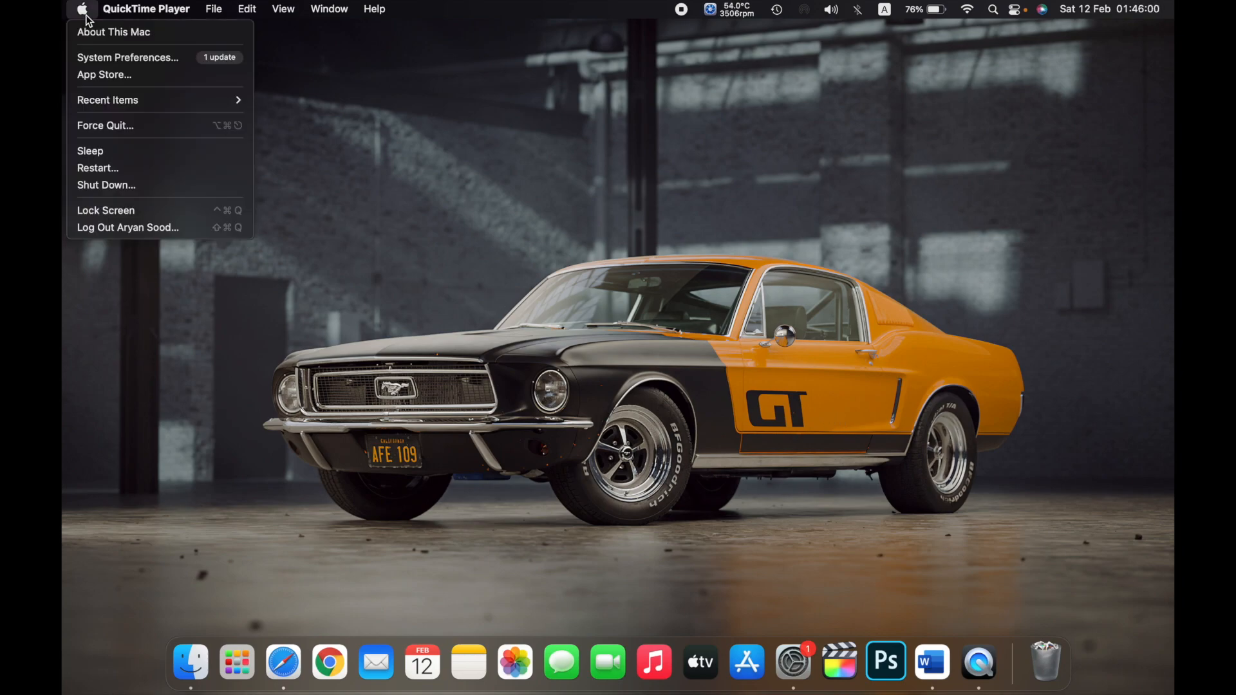
mouse_move(105, 38)
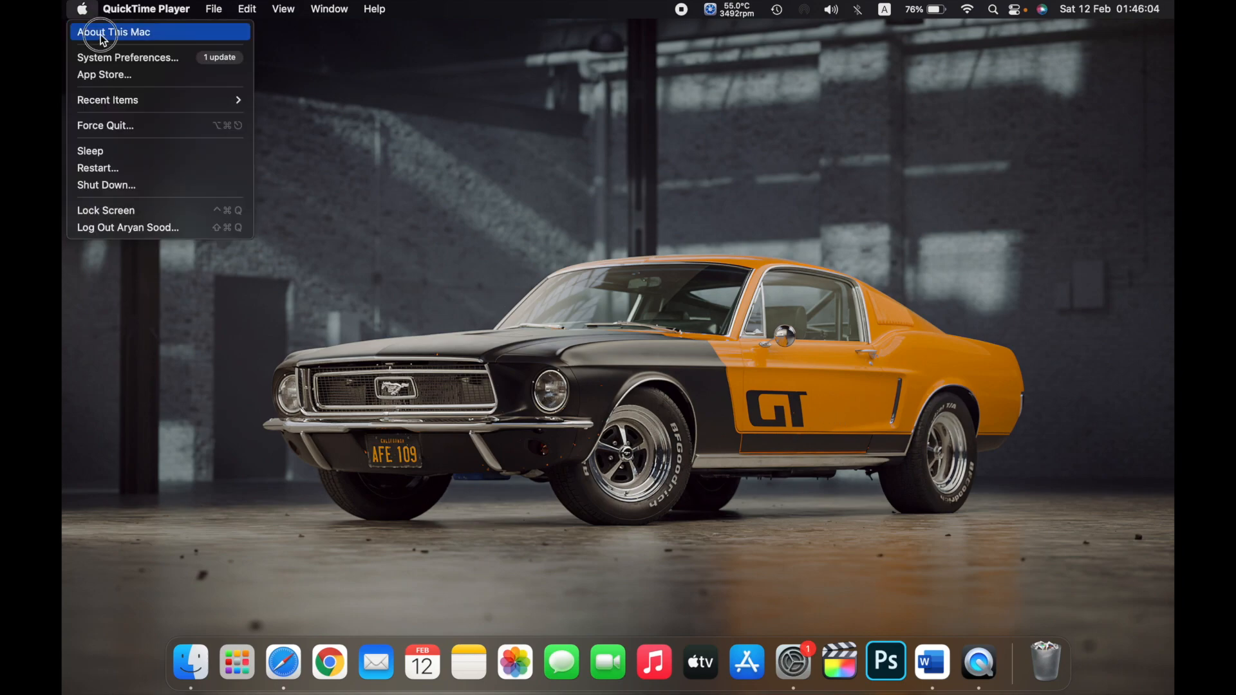
click(114, 32)
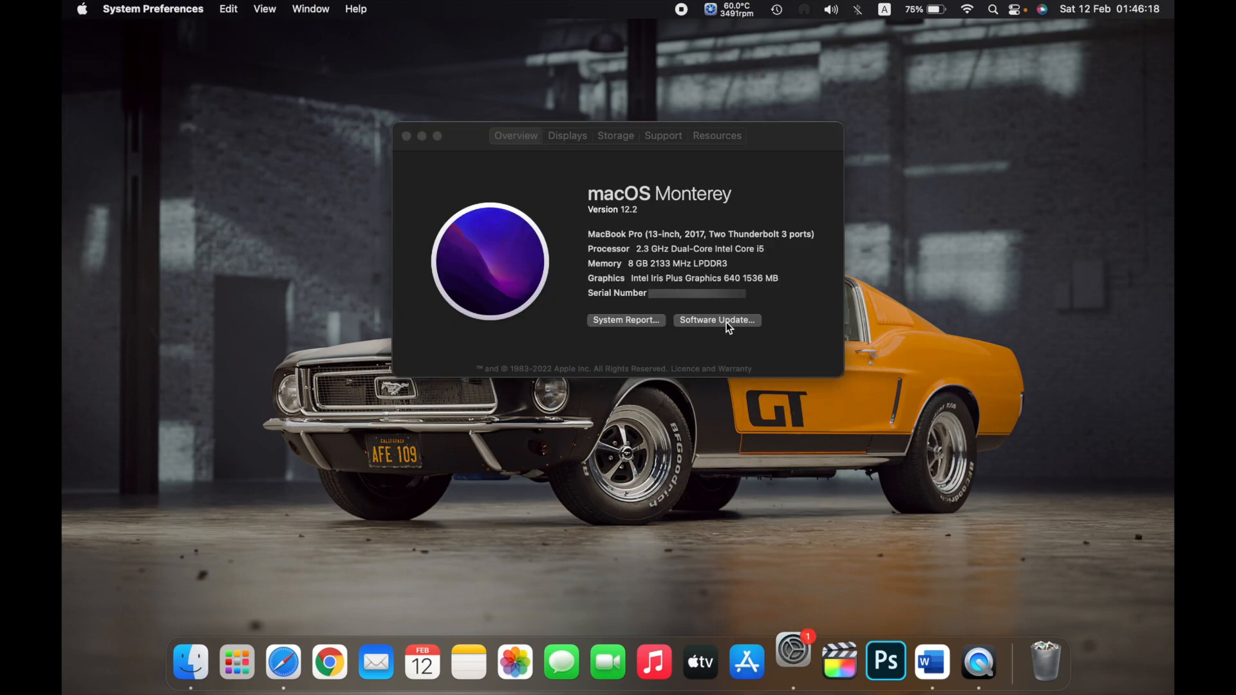
Step: Reach the Advanced automatic-update options from the Software Update pane
click(717, 320)
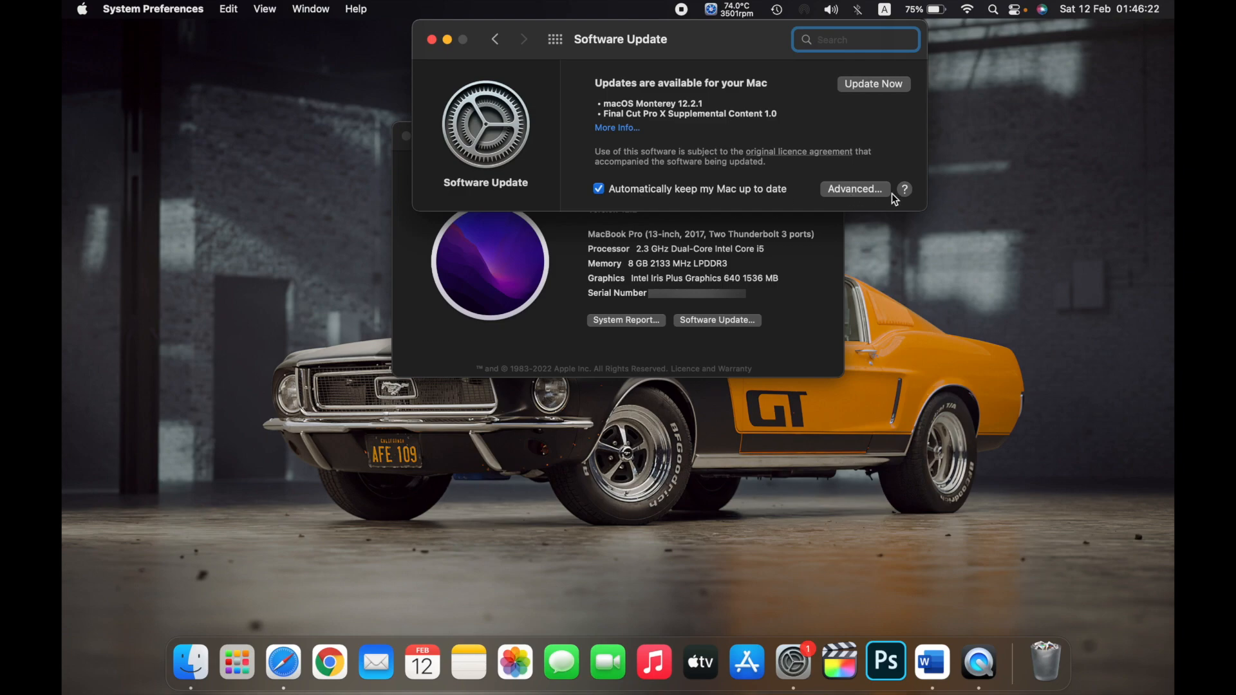
click(854, 188)
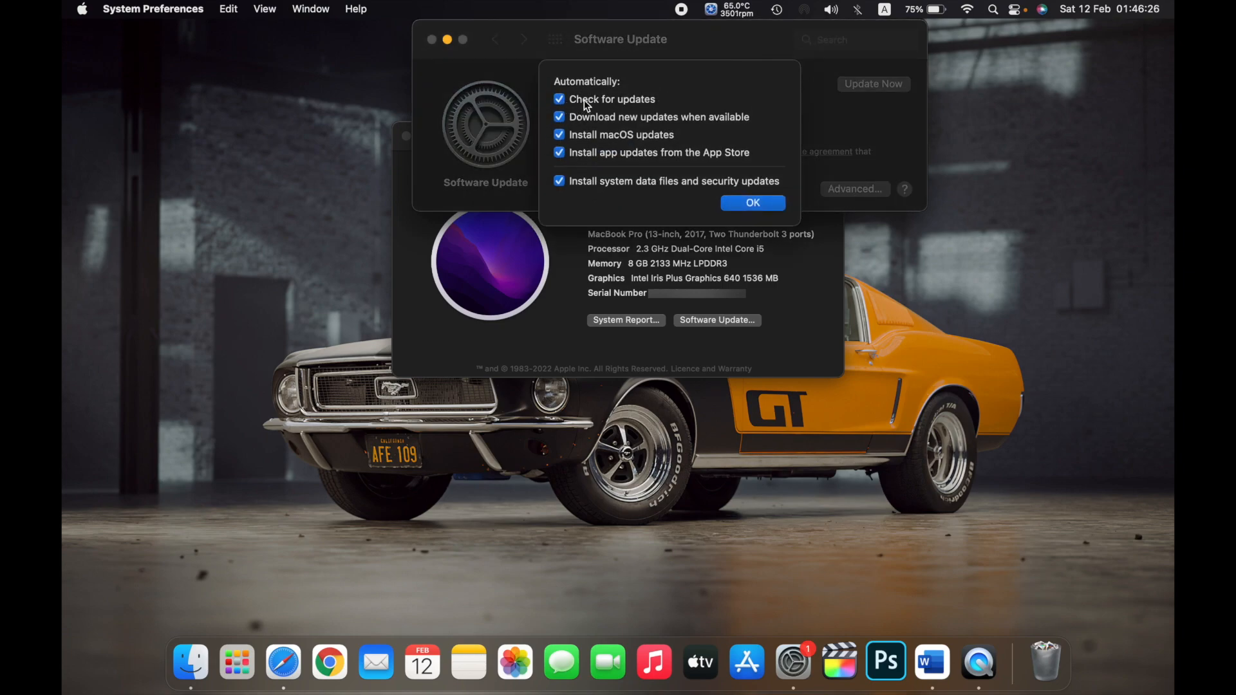
Step: Uncheck Check for updates, unlock with the password, and confirm all automatic updates off
click(559, 116)
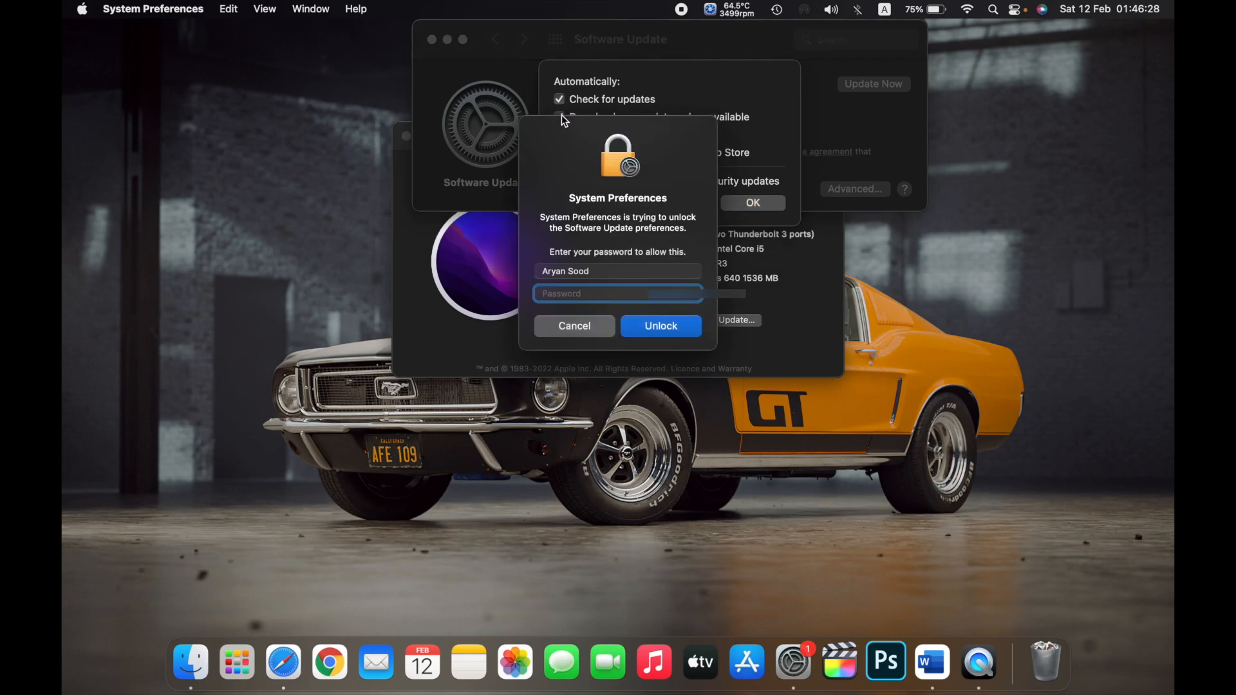
text(••••)
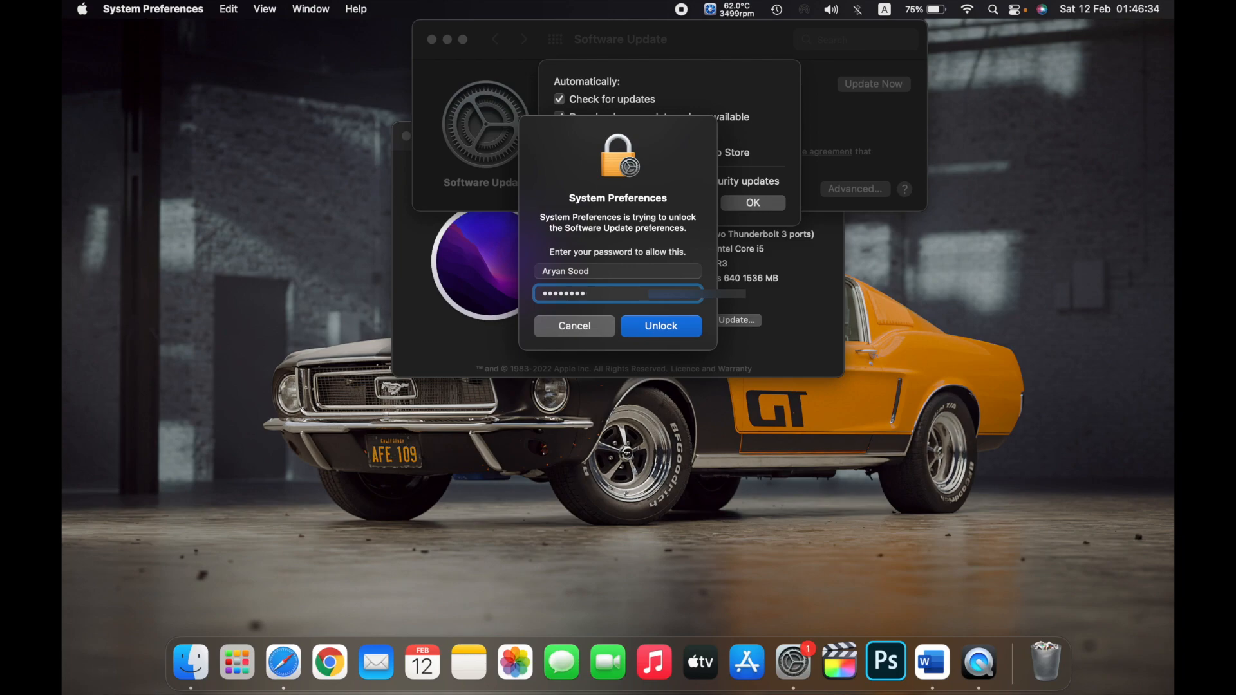
click(660, 325)
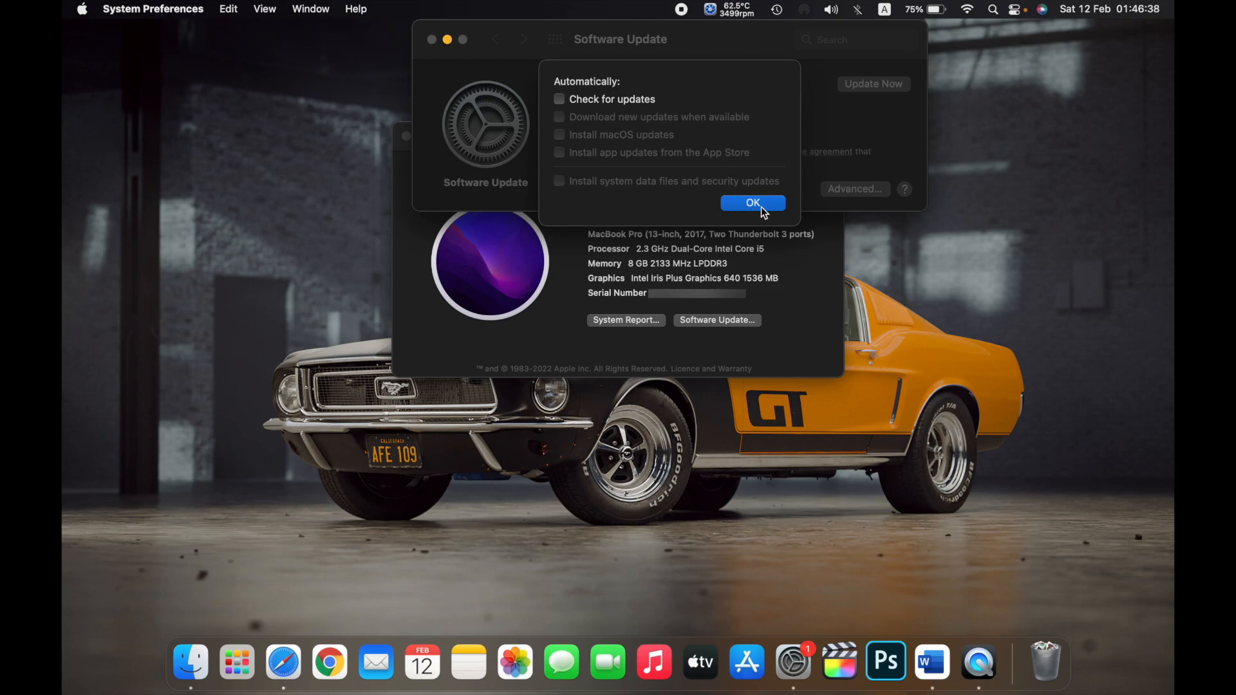
click(752, 204)
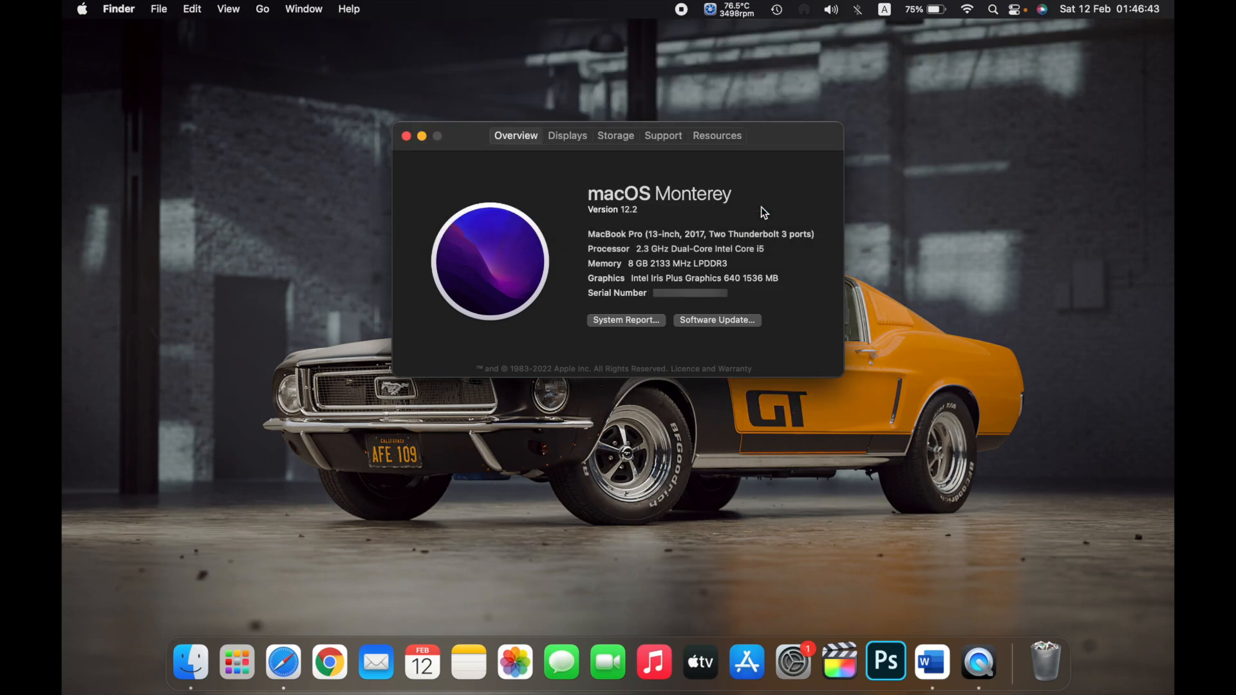